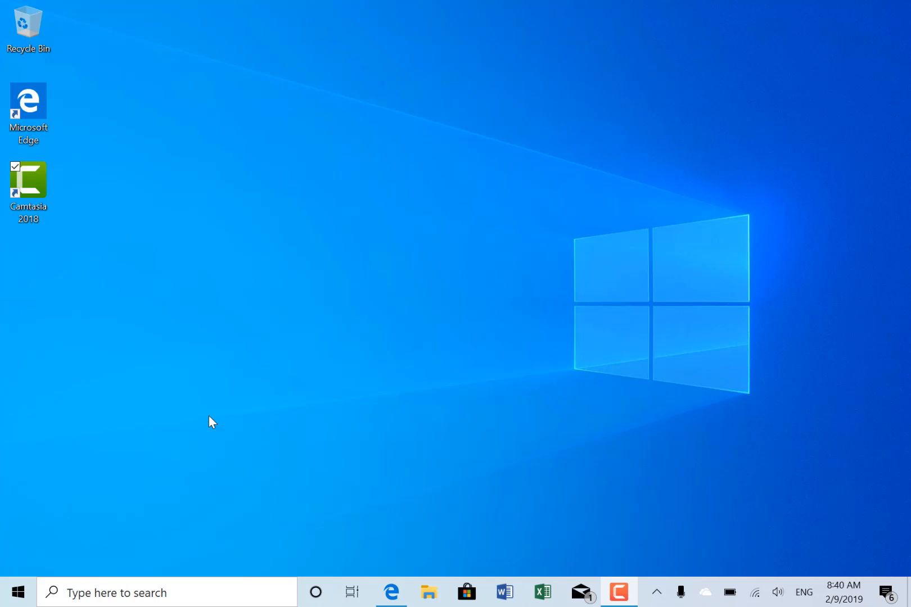
mouse_move(469, 276)
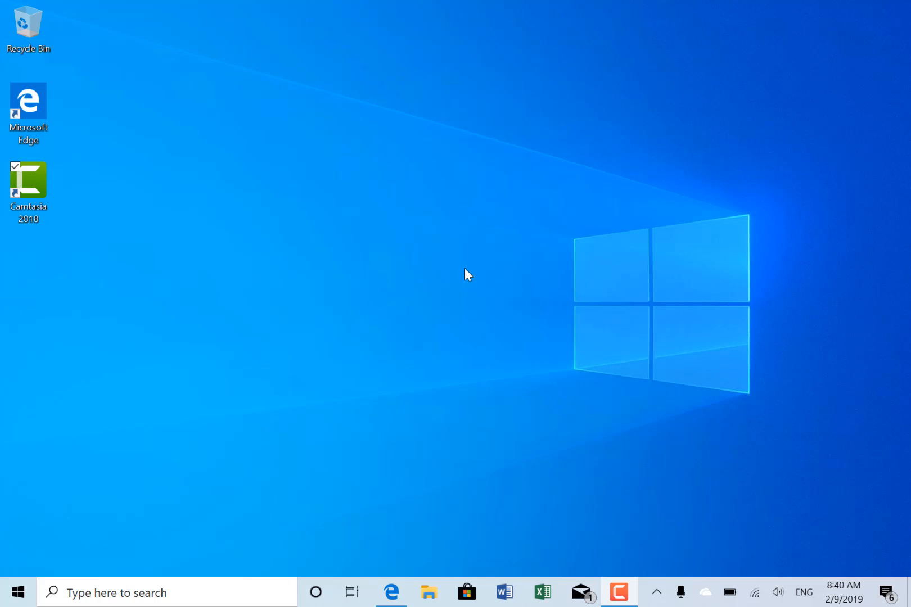
mouse_move(729, 556)
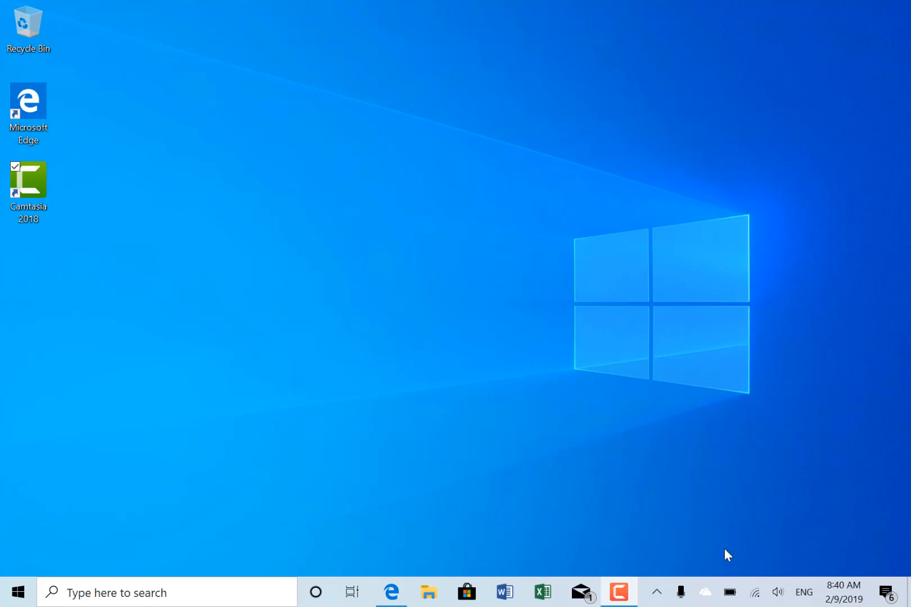
mouse_move(866, 551)
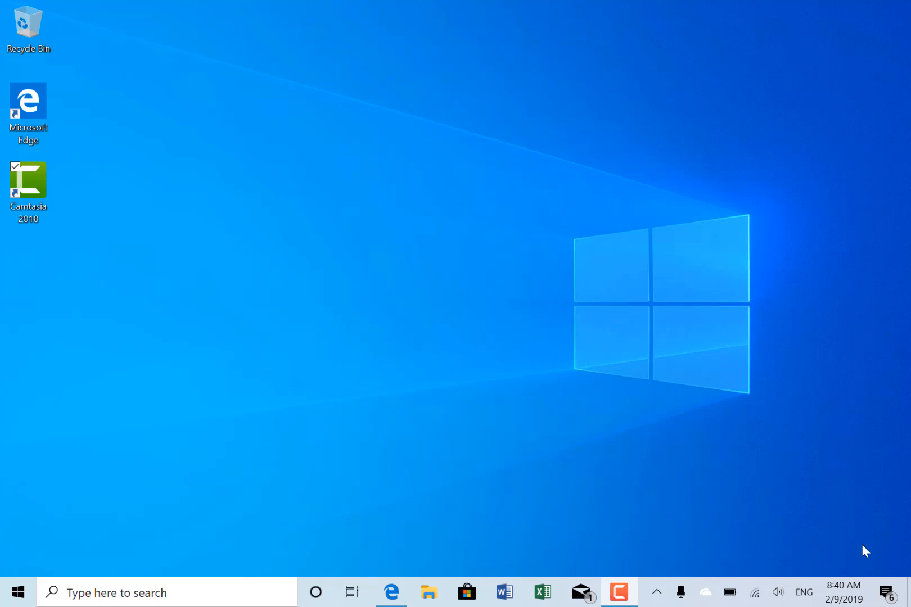
mouse_move(778, 464)
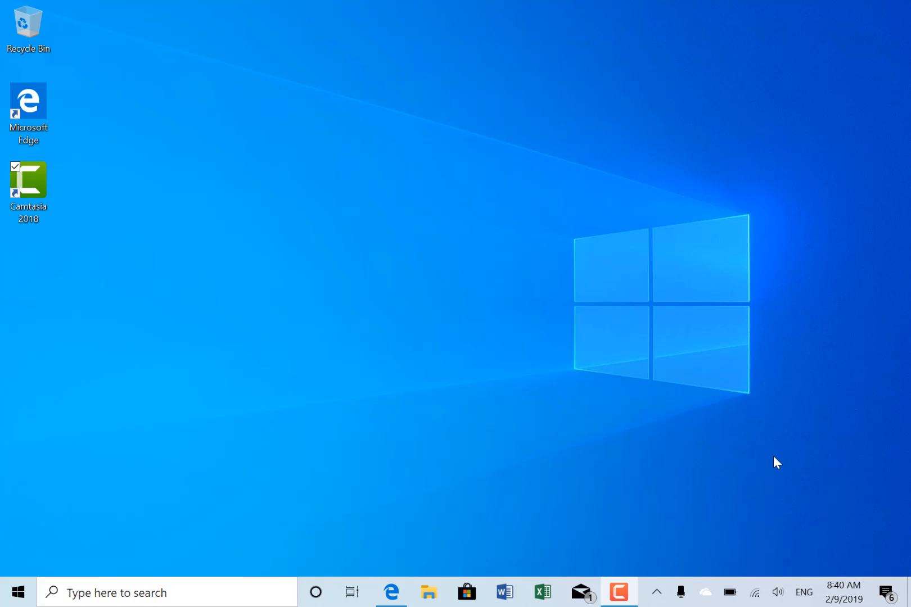
mouse_move(567, 462)
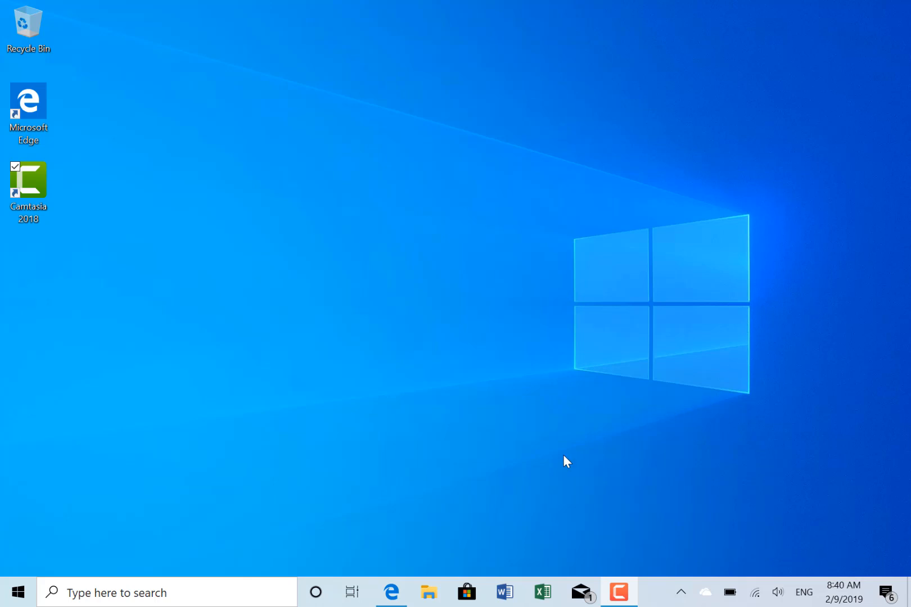
mouse_move(210, 158)
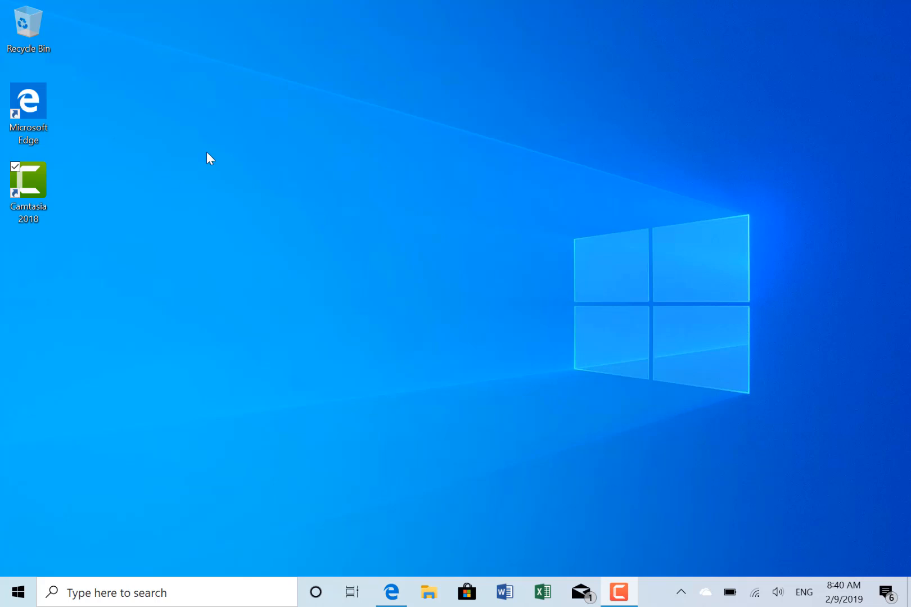
mouse_move(622, 402)
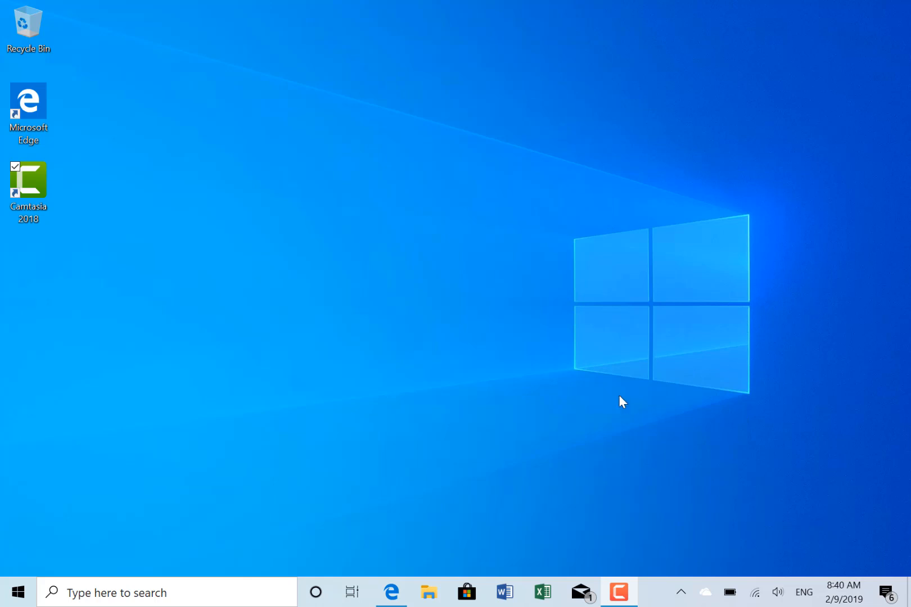
mouse_move(354, 336)
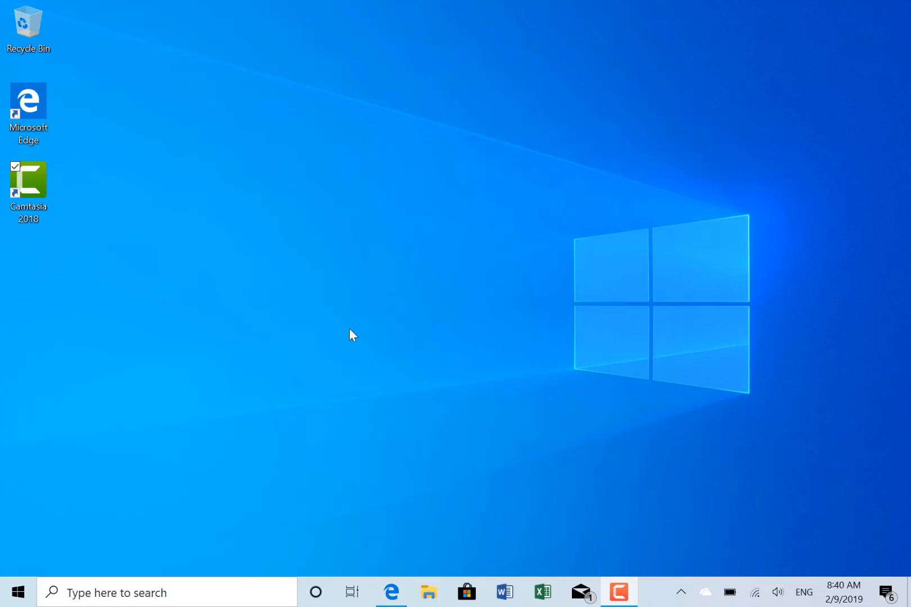
mouse_move(467, 354)
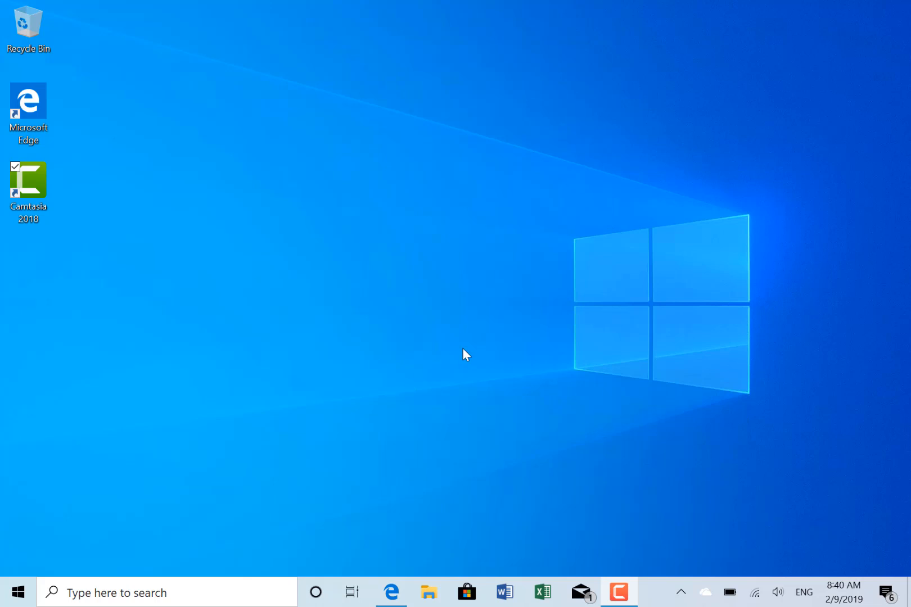
mouse_move(139, 308)
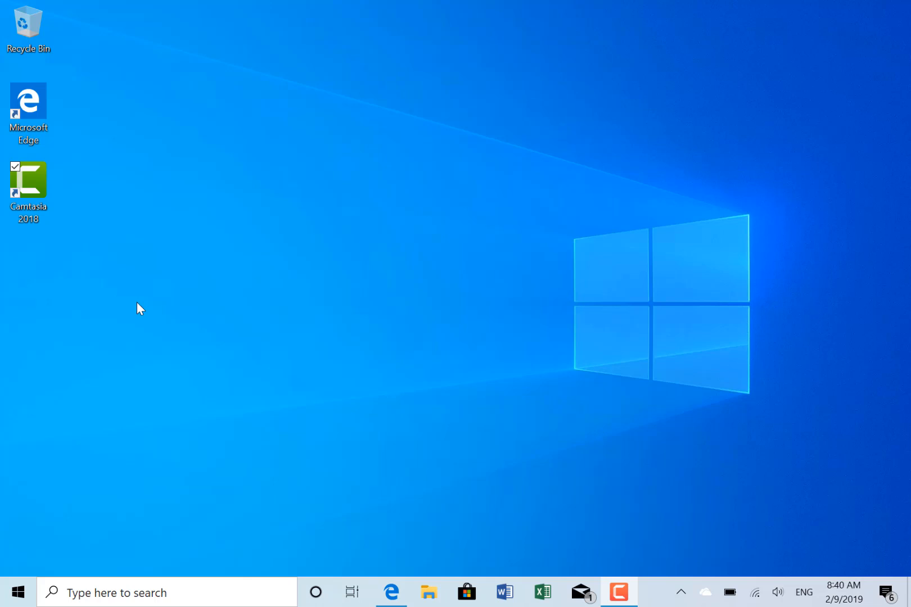
mouse_move(78, 381)
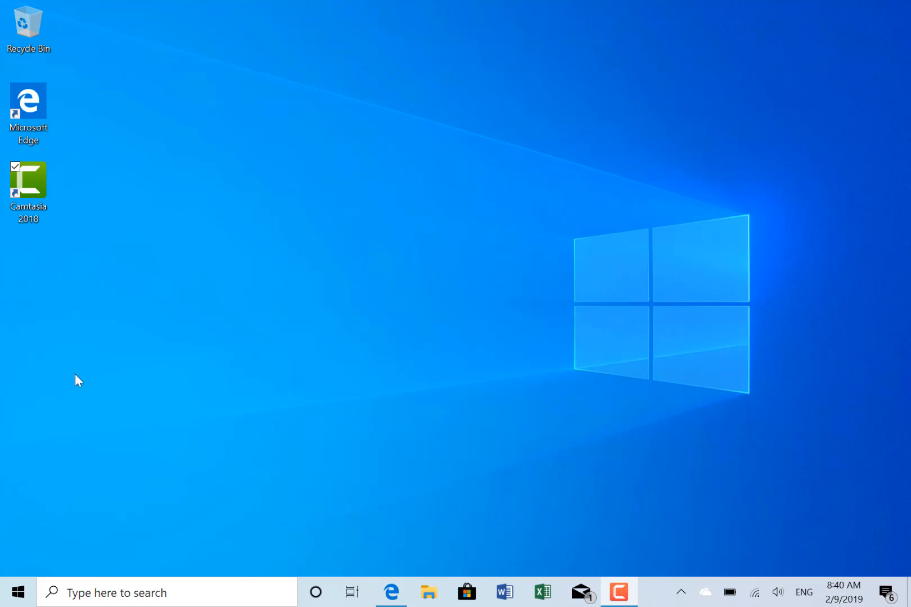
mouse_move(159, 401)
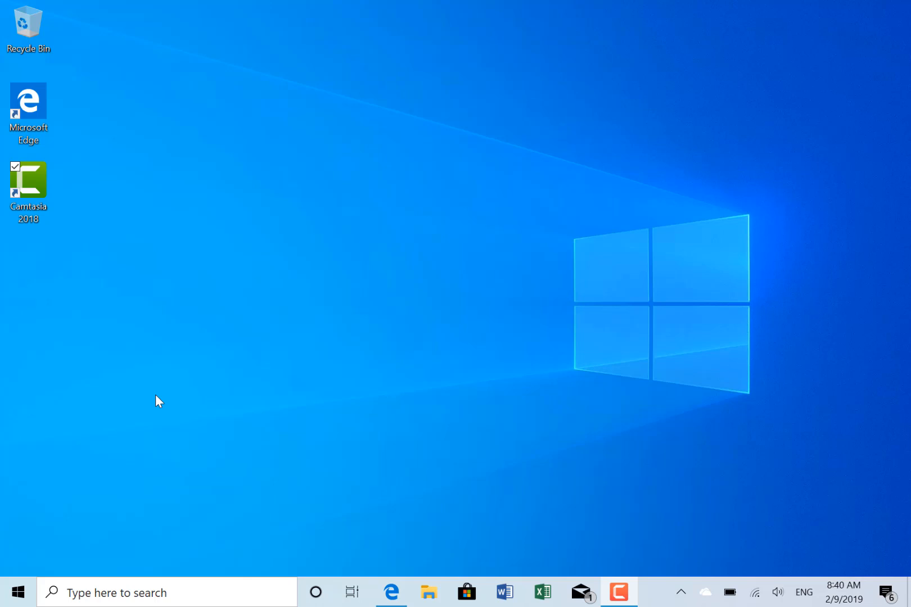
mouse_move(214, 398)
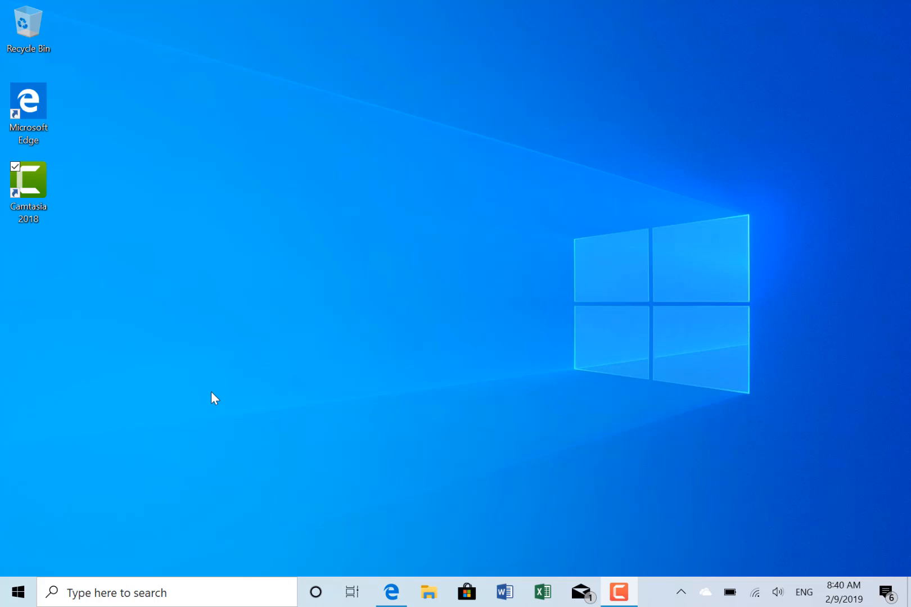
mouse_move(192, 399)
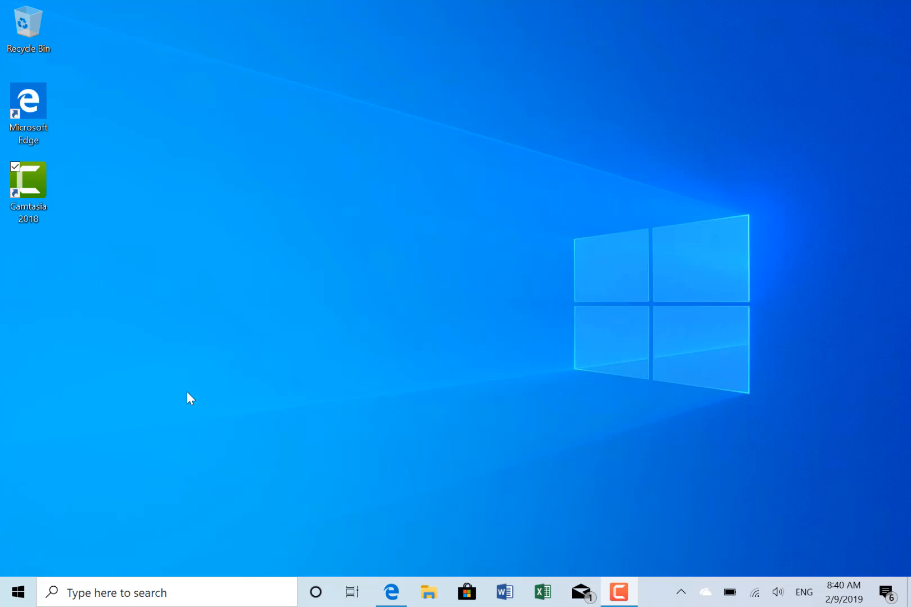
mouse_move(268, 422)
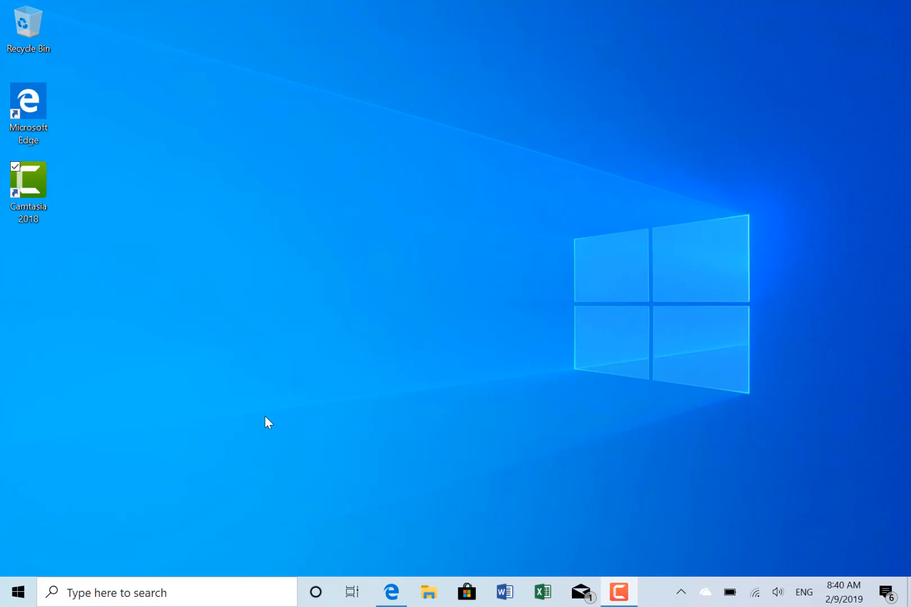
mouse_move(323, 501)
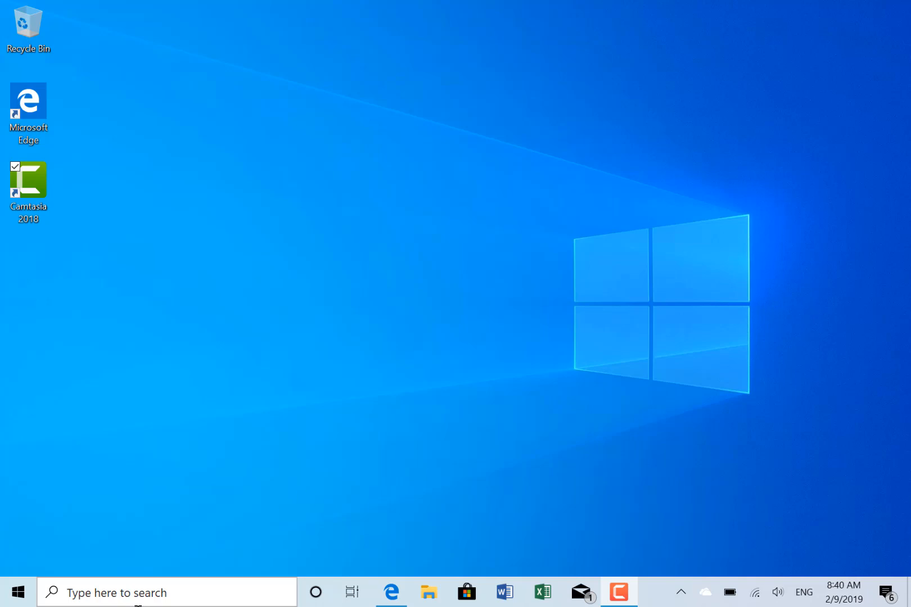
Bring up the Xbox Insider Hub Store page and start its installation
left_click(467, 593)
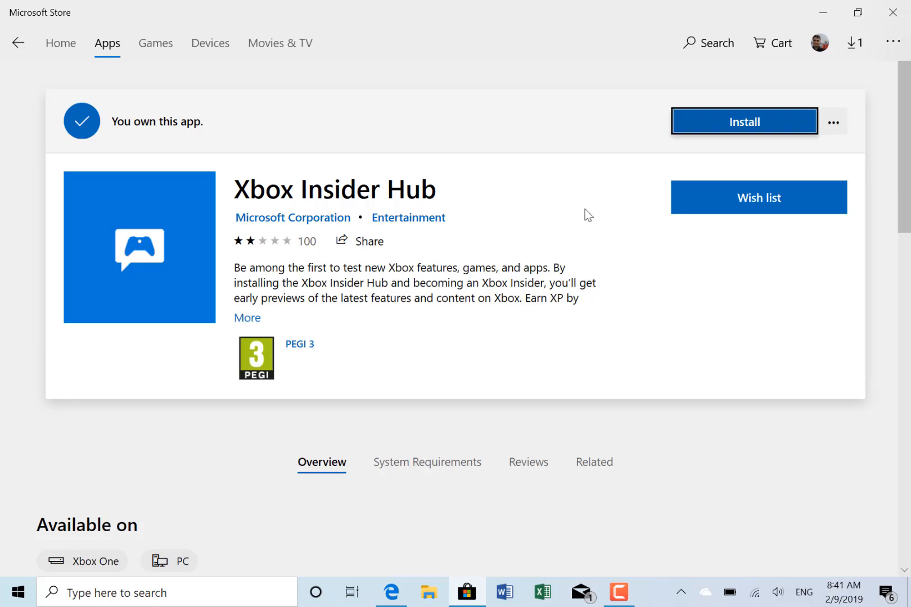
mouse_move(563, 162)
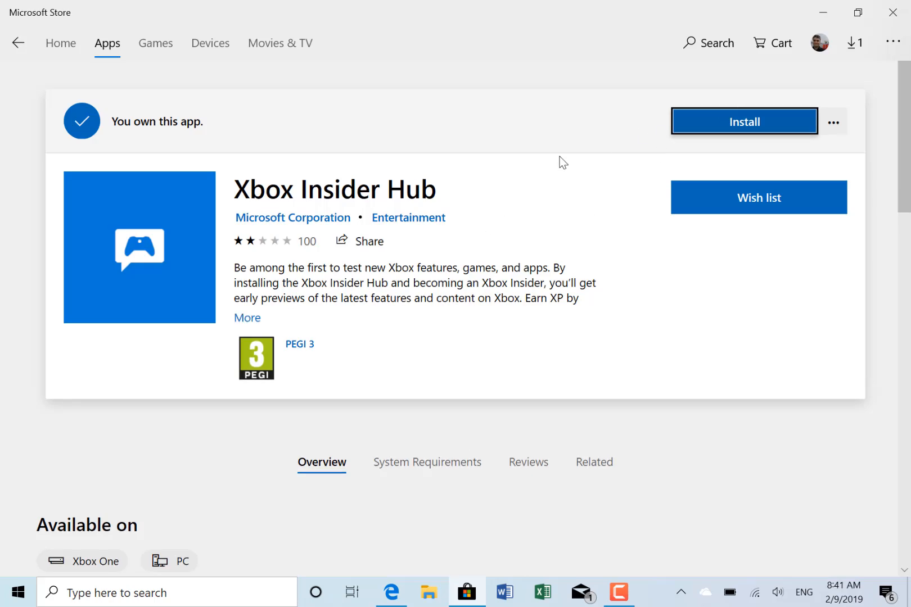
left_click(743, 121)
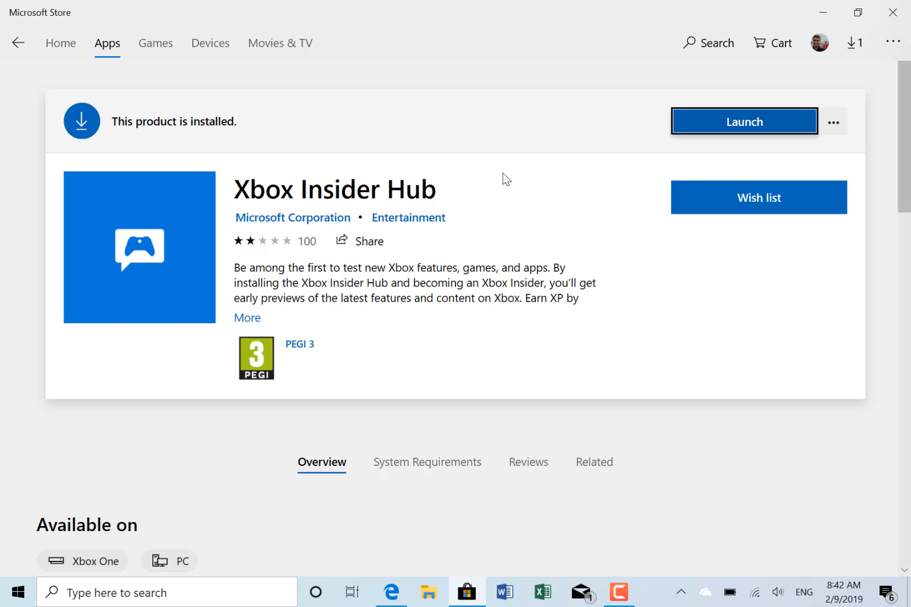
mouse_move(689, 282)
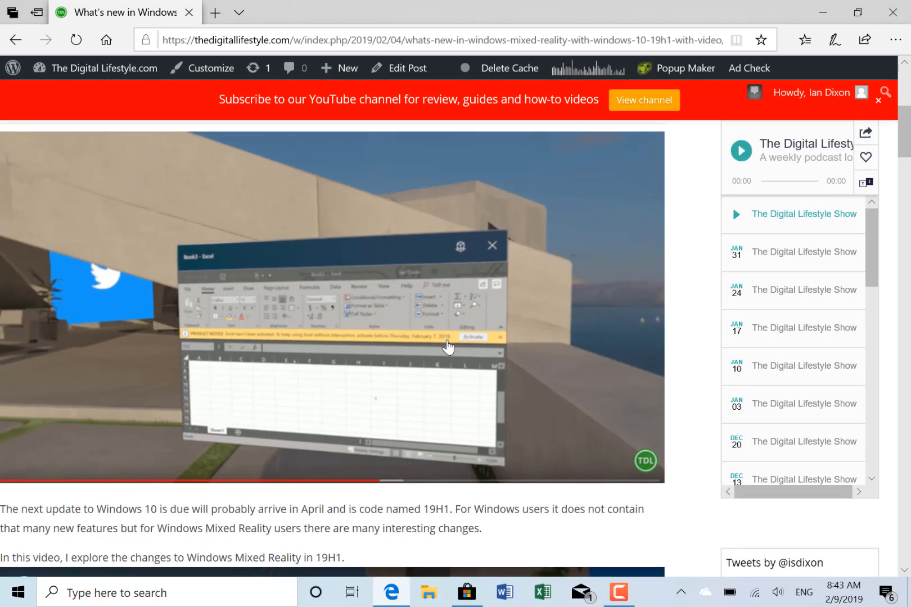
Scroll the Digital Lifestyle Mixed Reality article past the start menu section to New UI Elements
scroll("down", 3)
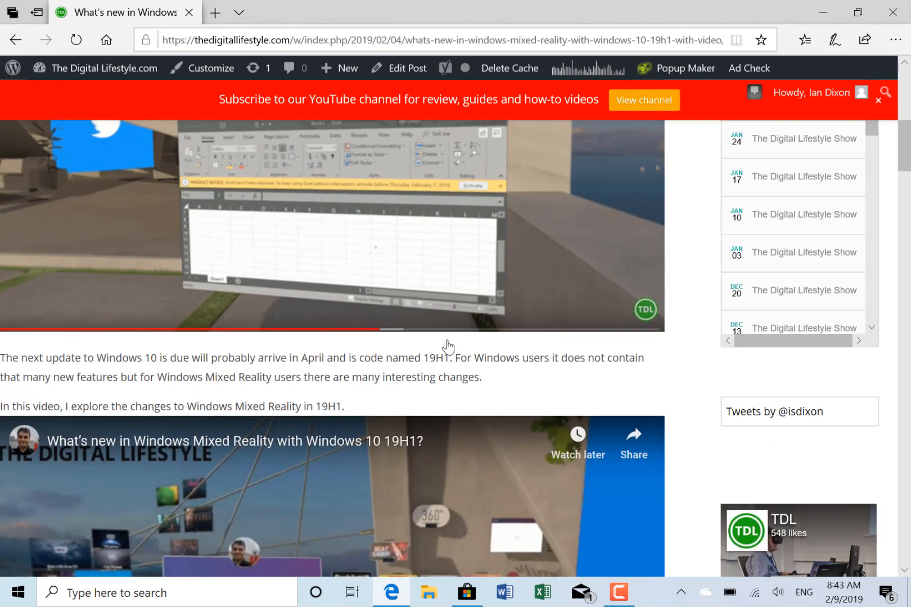
scroll("down", 3)
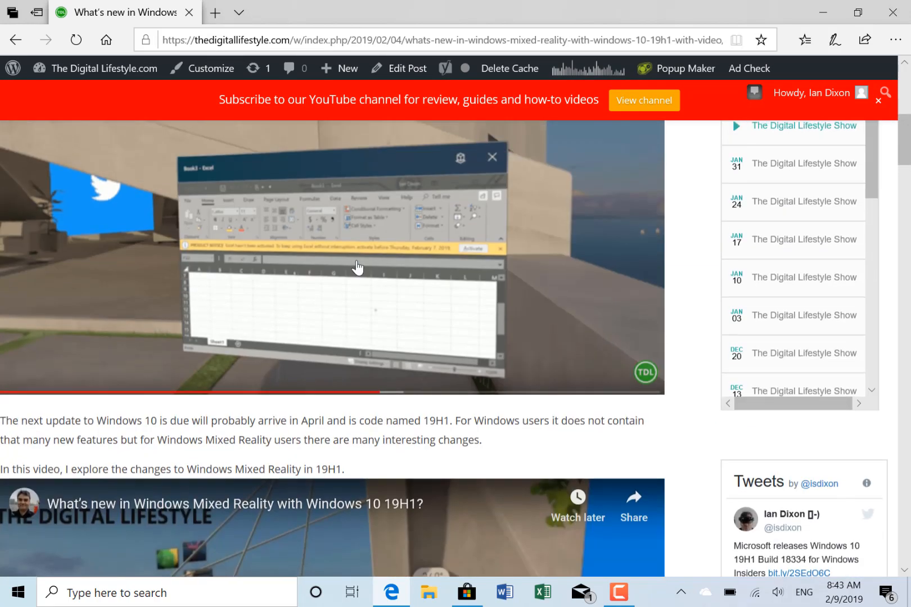
scroll("down", 3)
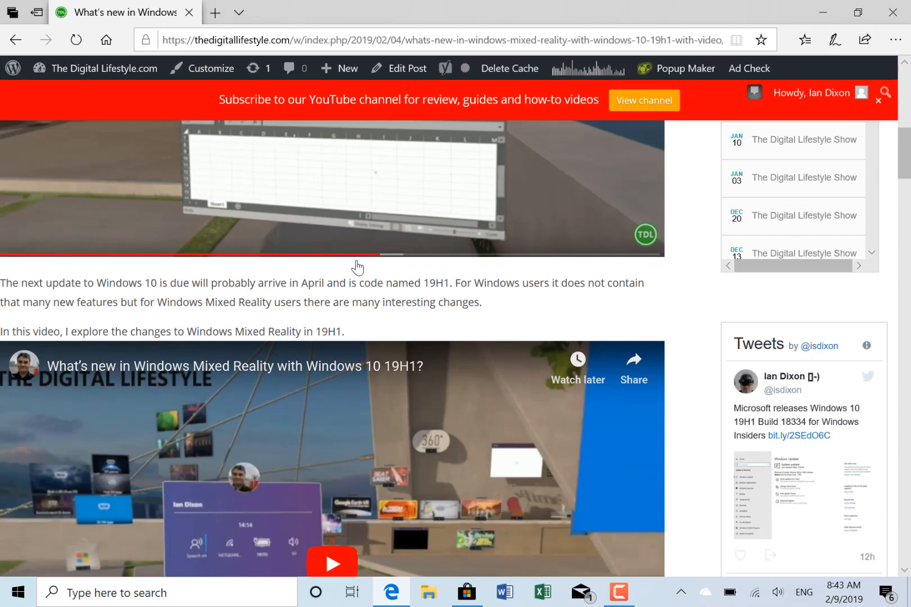
scroll("down", 3)
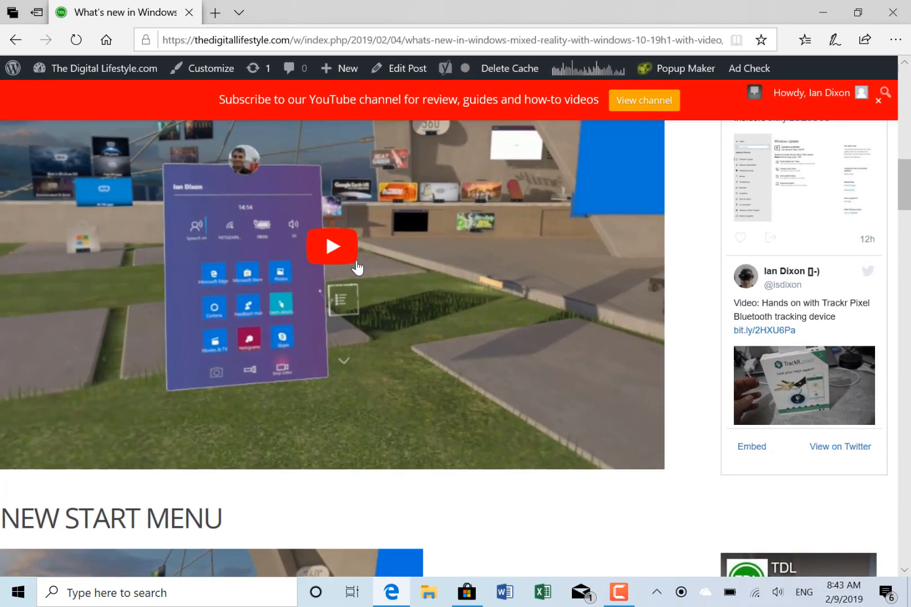
scroll("down", 3)
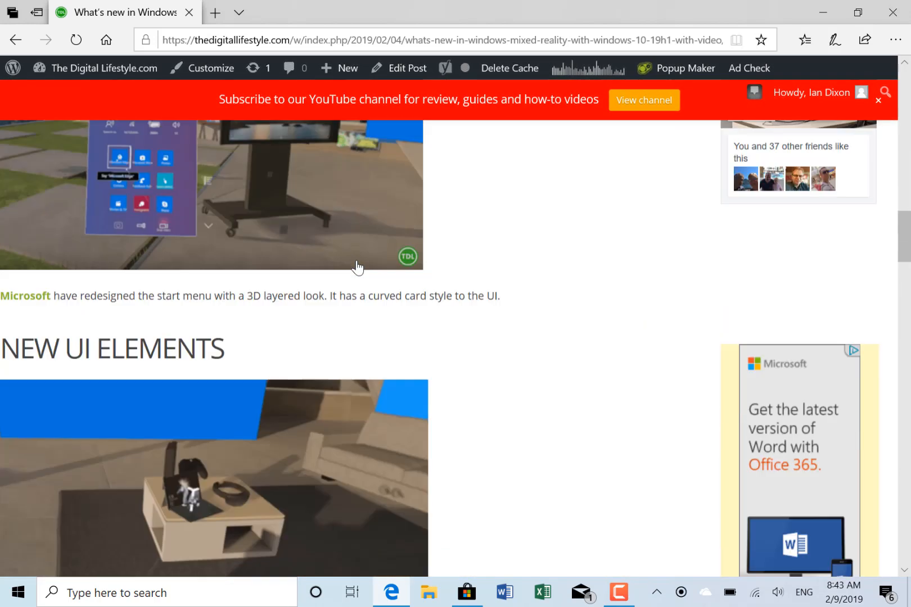
scroll("down", 3)
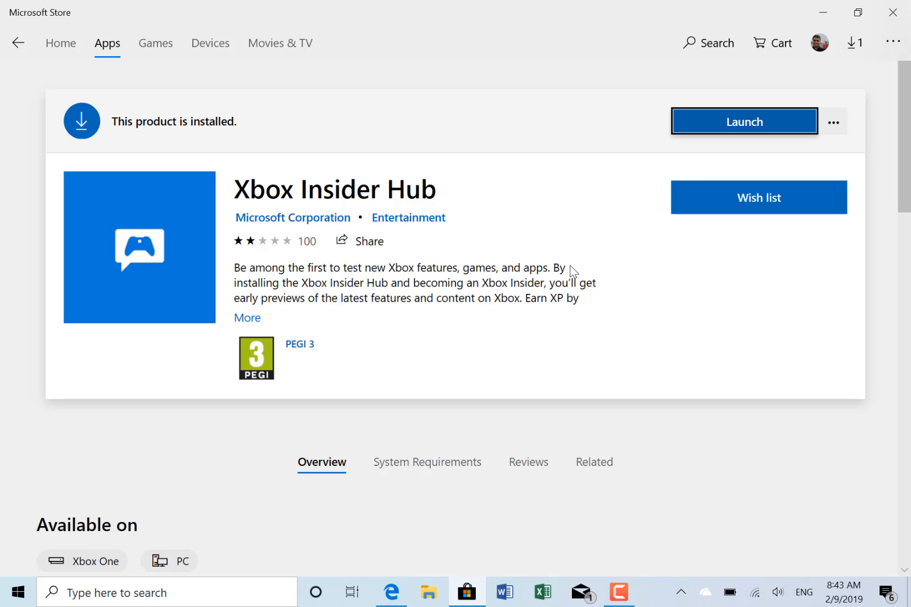
mouse_move(614, 253)
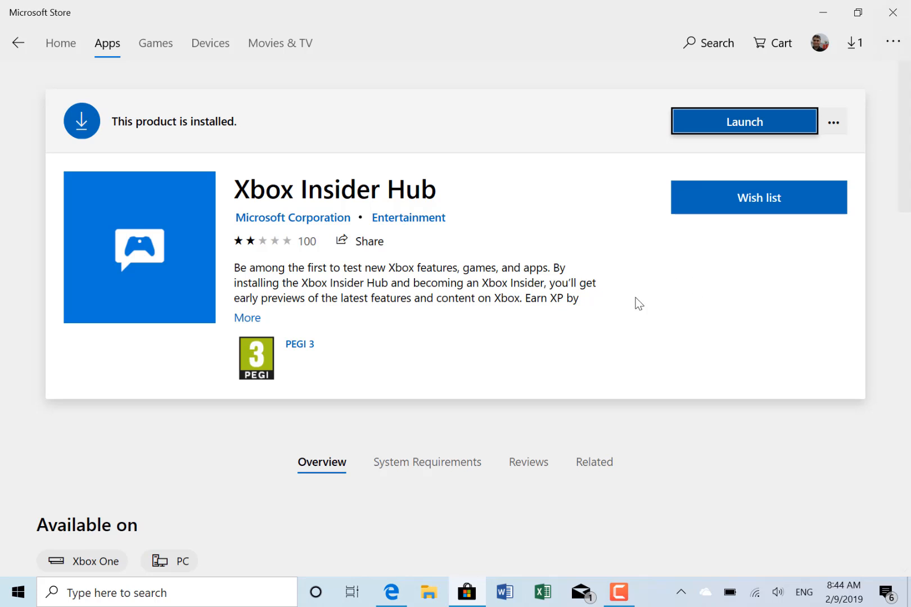
mouse_move(737, 351)
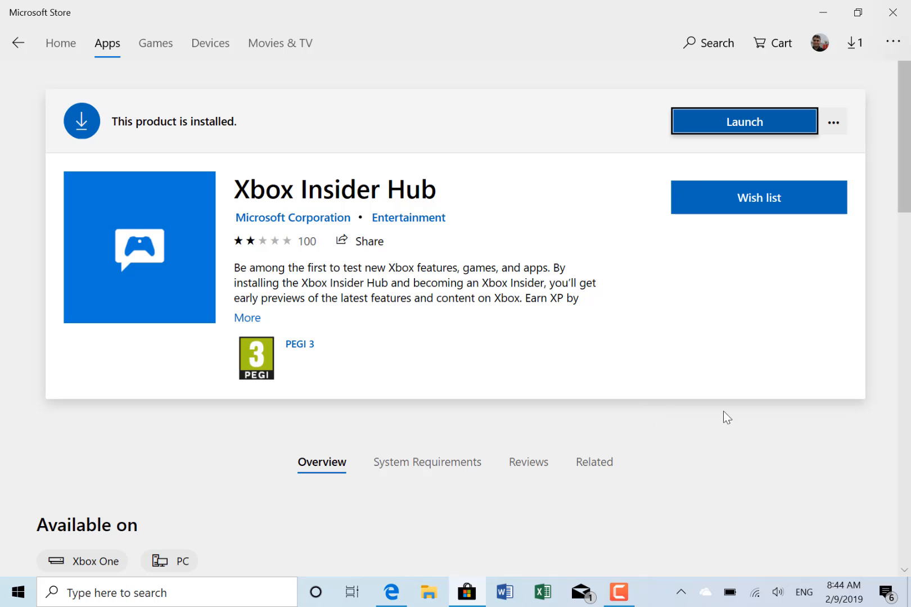
mouse_move(708, 416)
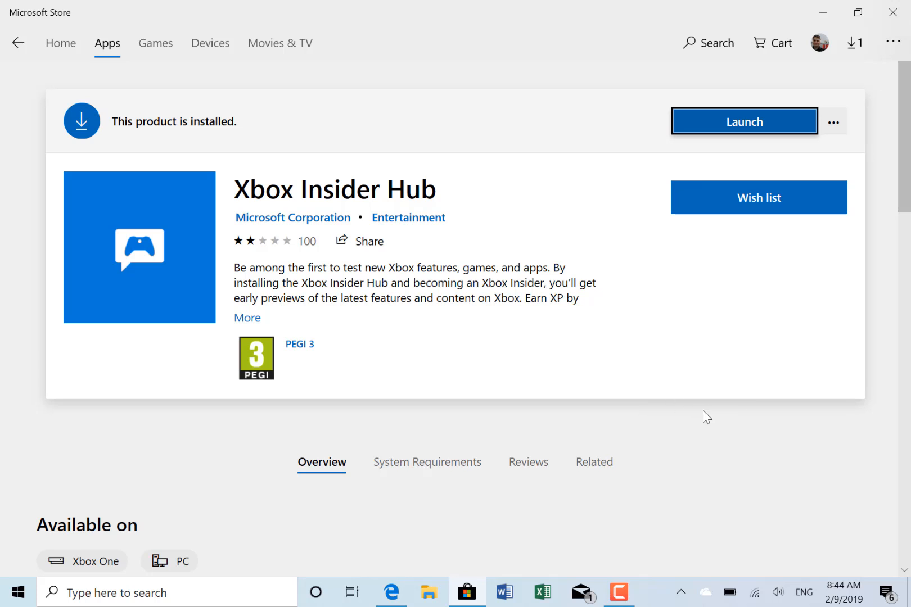